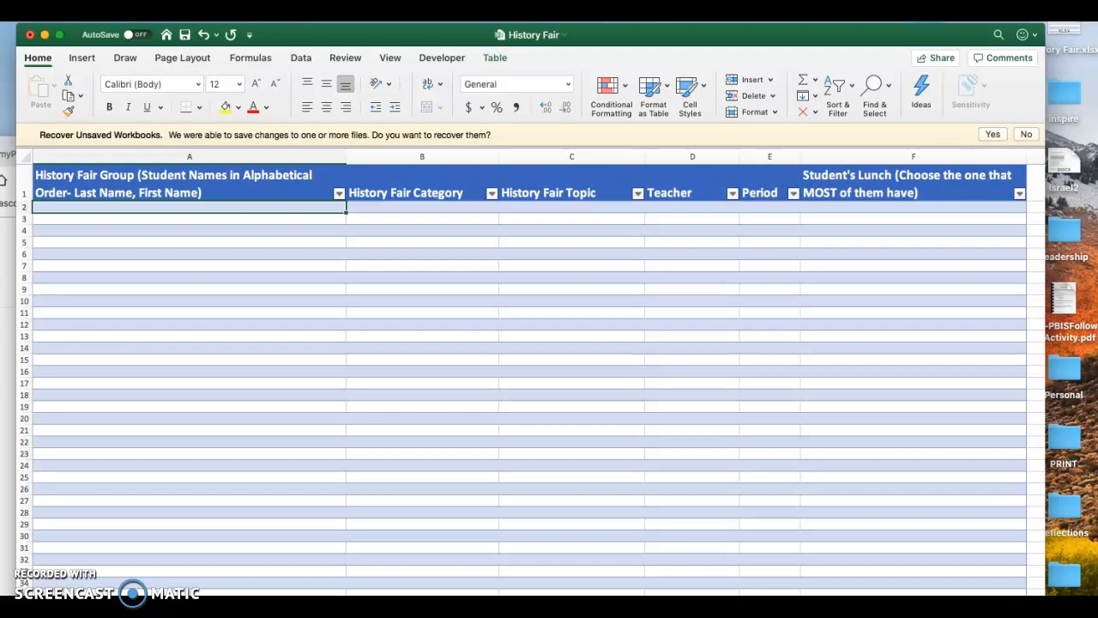
{"action": "type", "text": "Espino"}
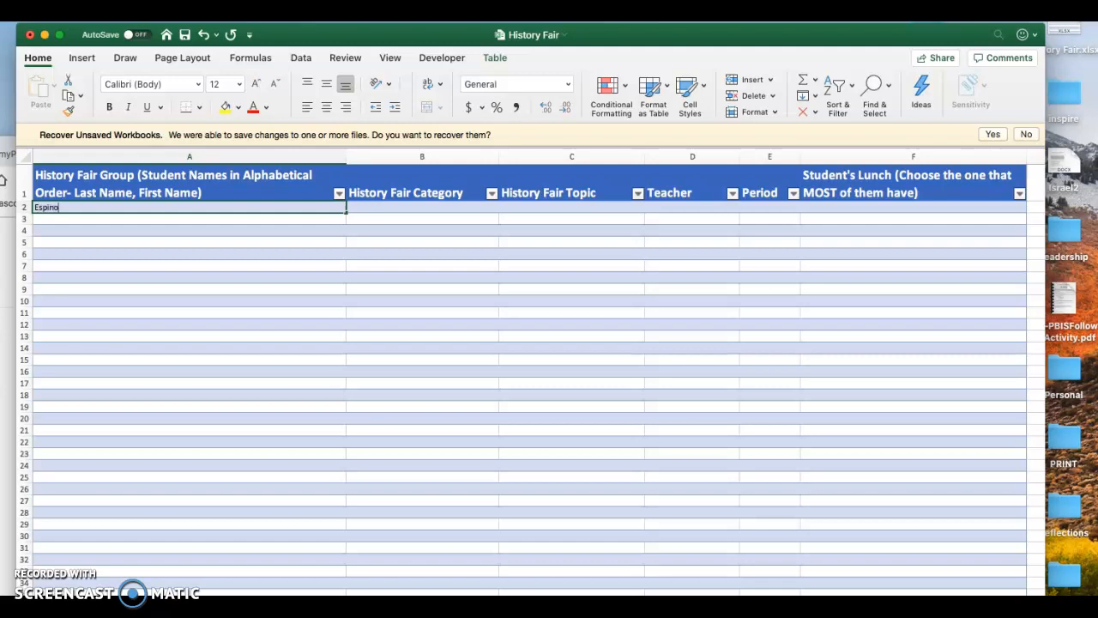
{"action": "type", "text": "sa"}
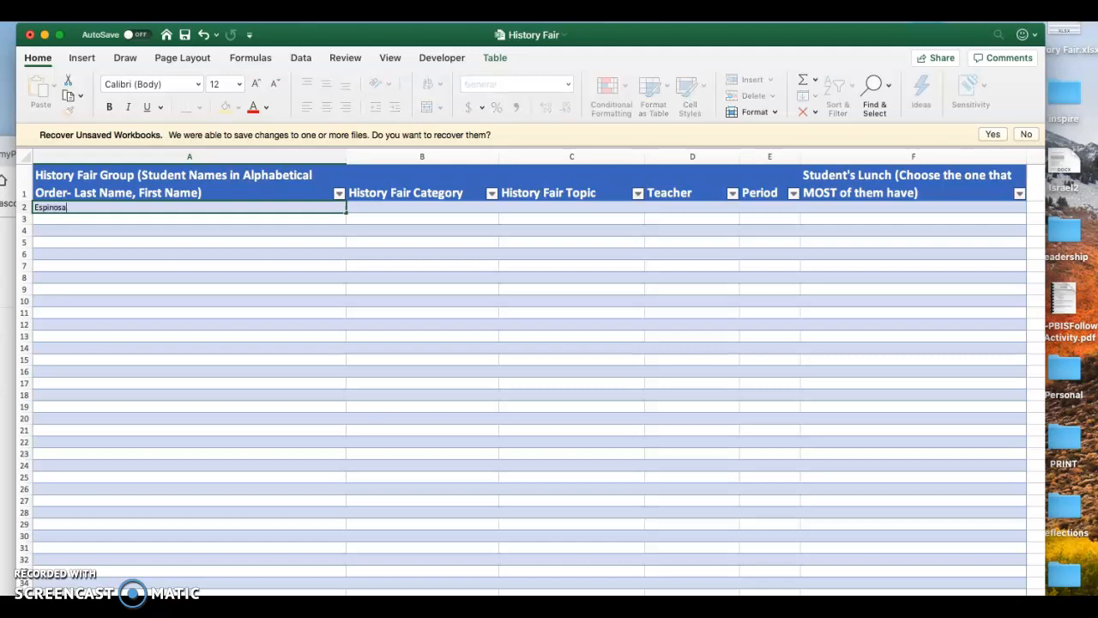
{"action": "type", "text": "- Garcia"}
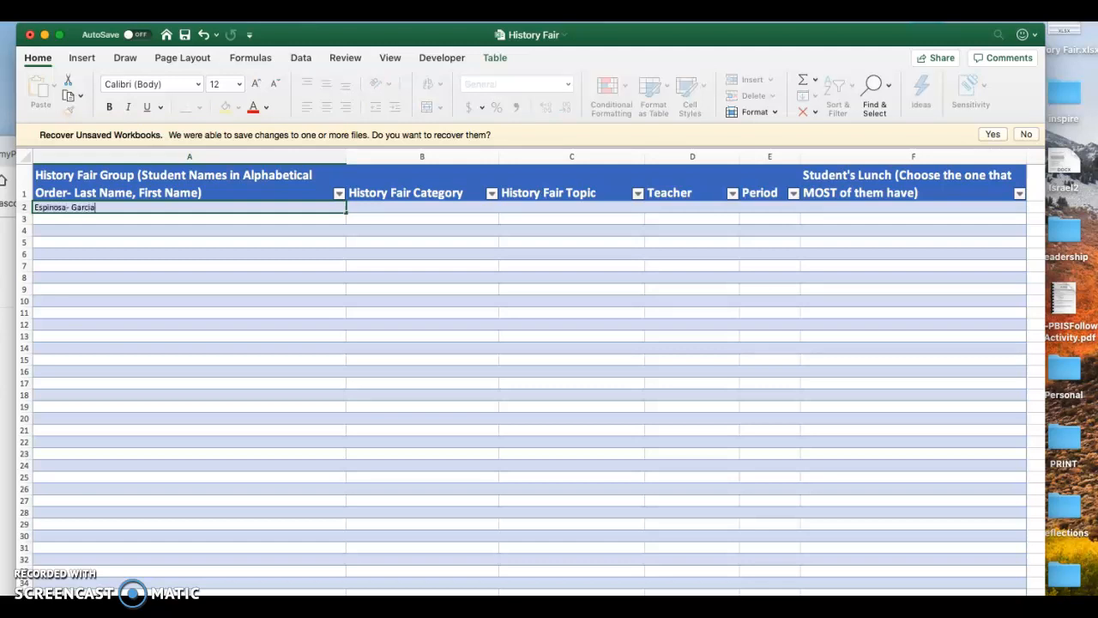
{"action": "type", "text": ", ANgel,"}
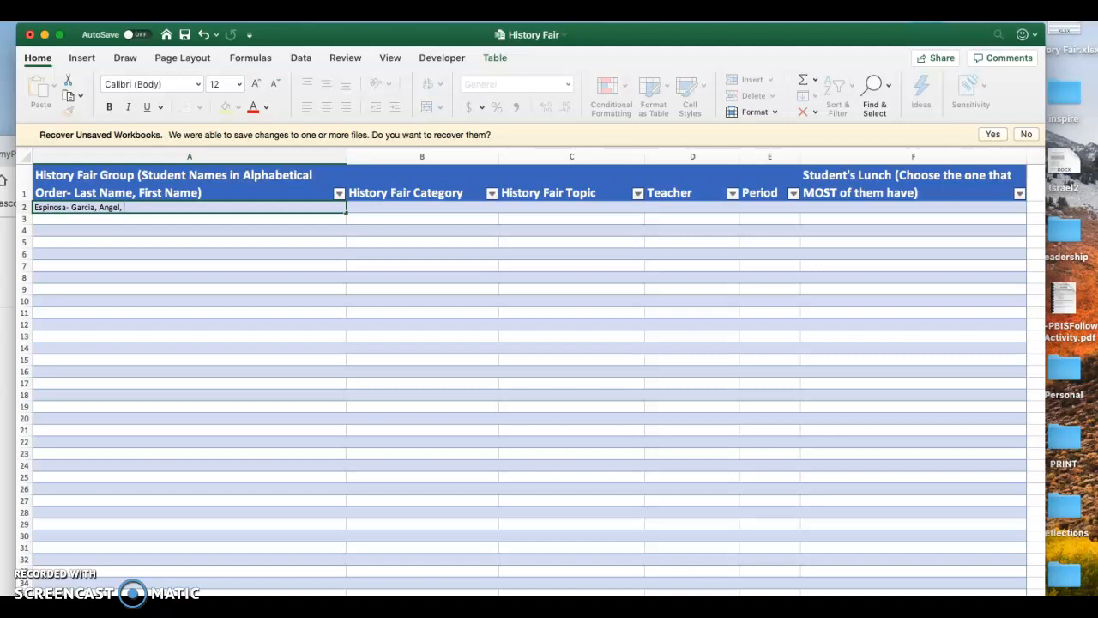
{"action": "type", "text": "Fout, Addi,"}
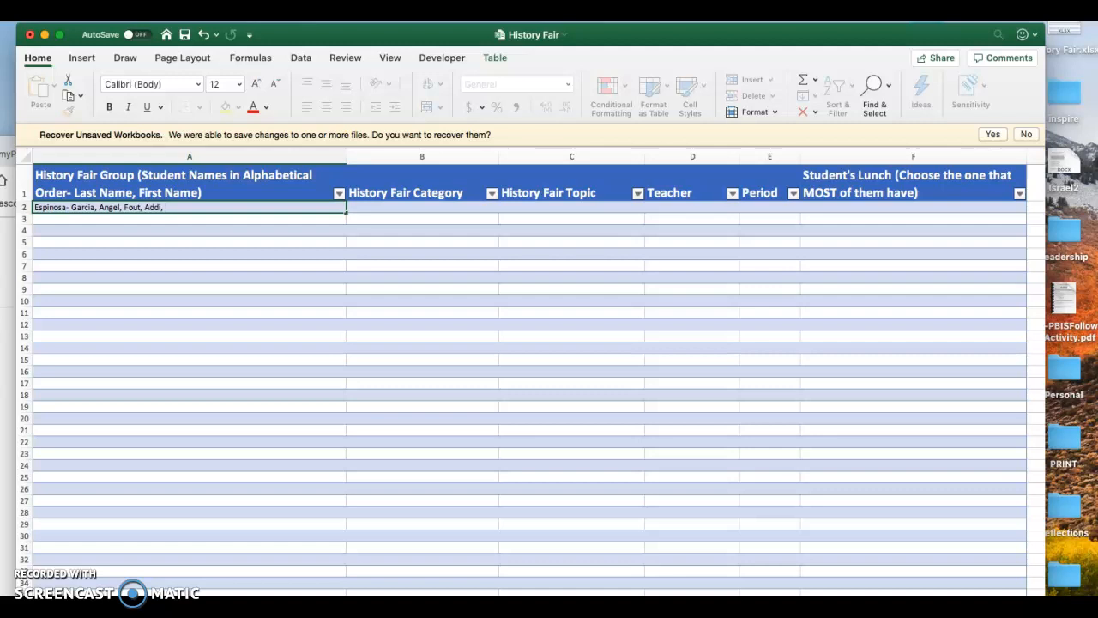
{"action": "type", "text": "Torres, Gen"}
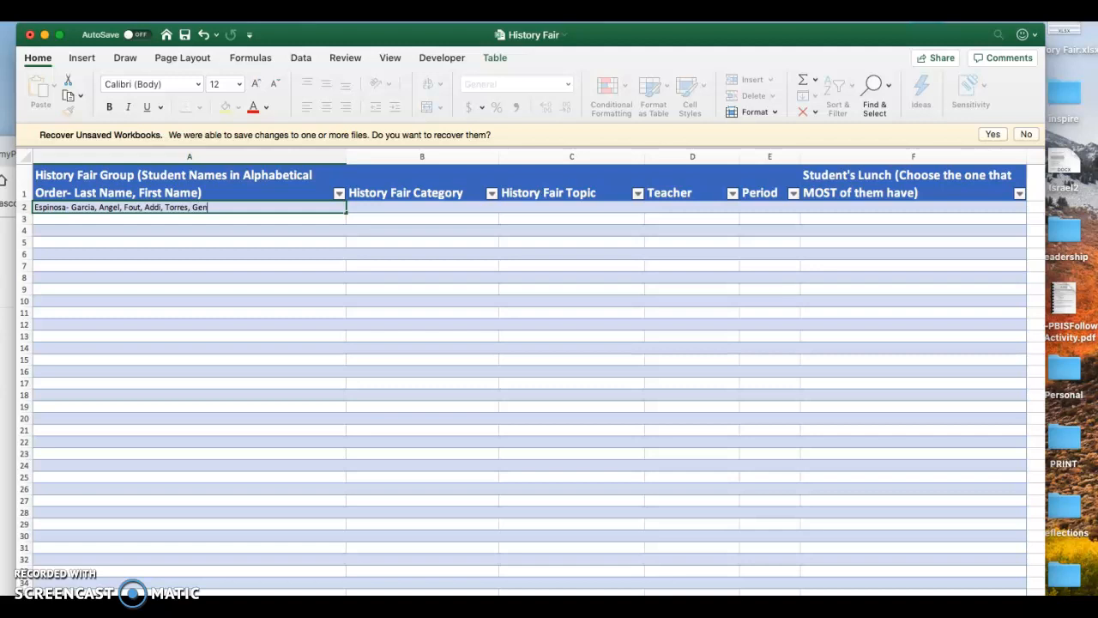
{"action": "type", "text": "esis,"}
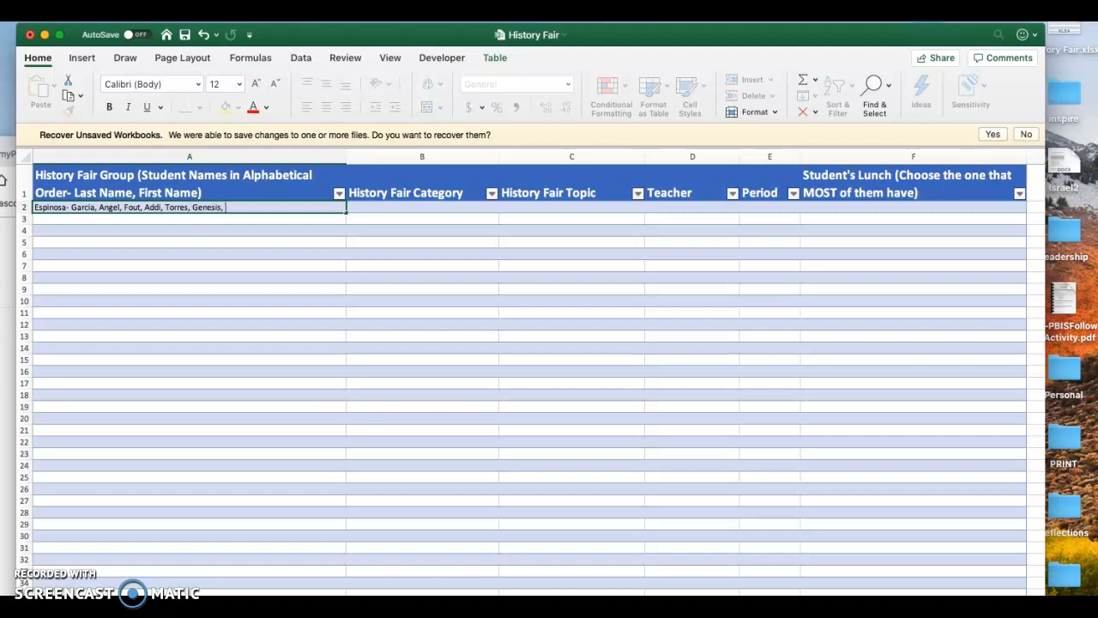
{"action": "type", "text": "White, Lilly"}
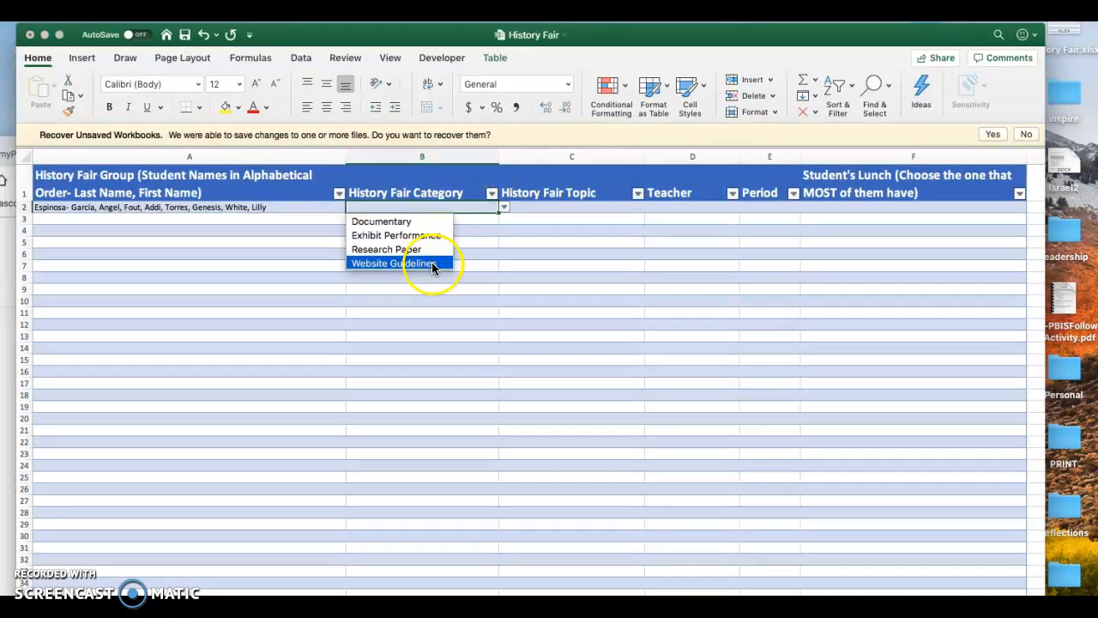
- Pick Website Guidelines as the B2 category, leaving the topic cell next
{"action": "left_click", "coordinate": [392, 262]}
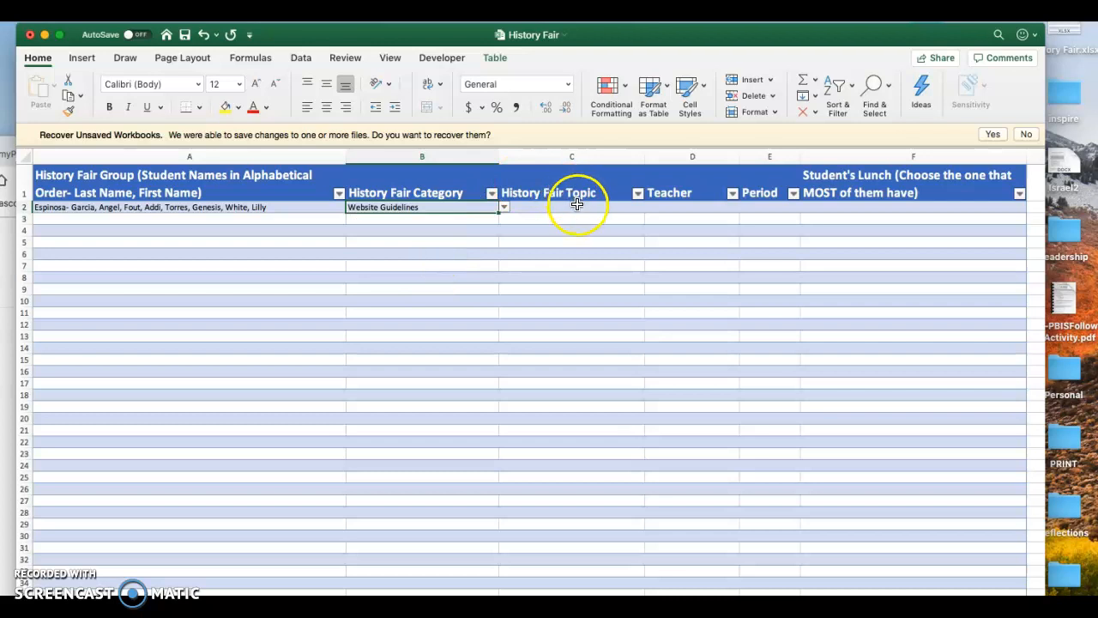
{"action": "left_click", "coordinate": [571, 207]}
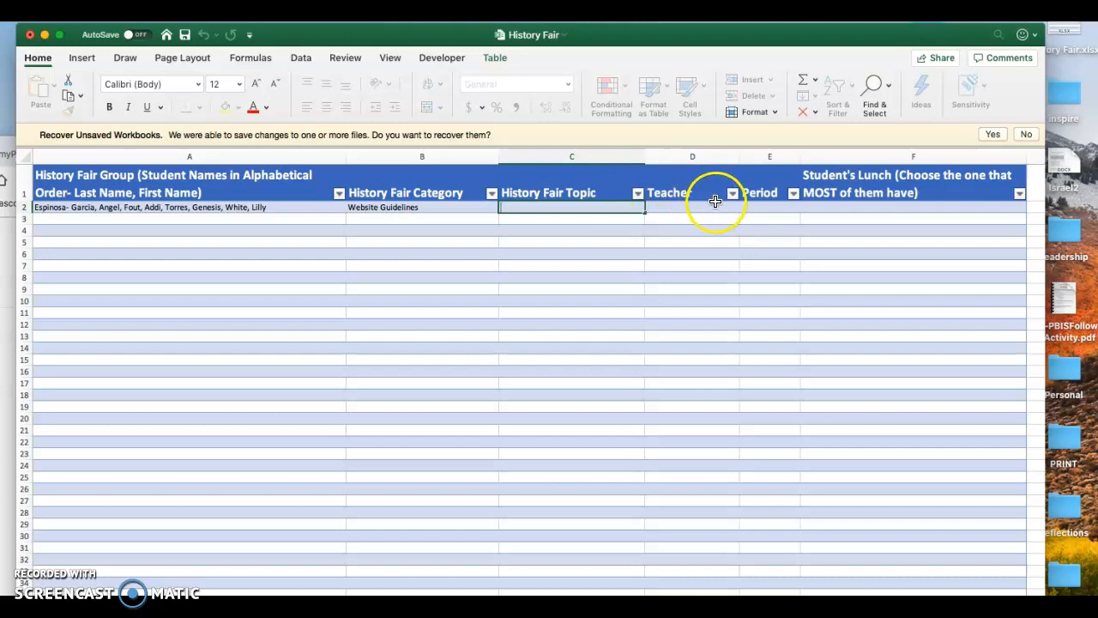
- Choose Barrow from the D2 teacher list and enter period 6 in E2
{"action": "left_click", "coordinate": [745, 207]}
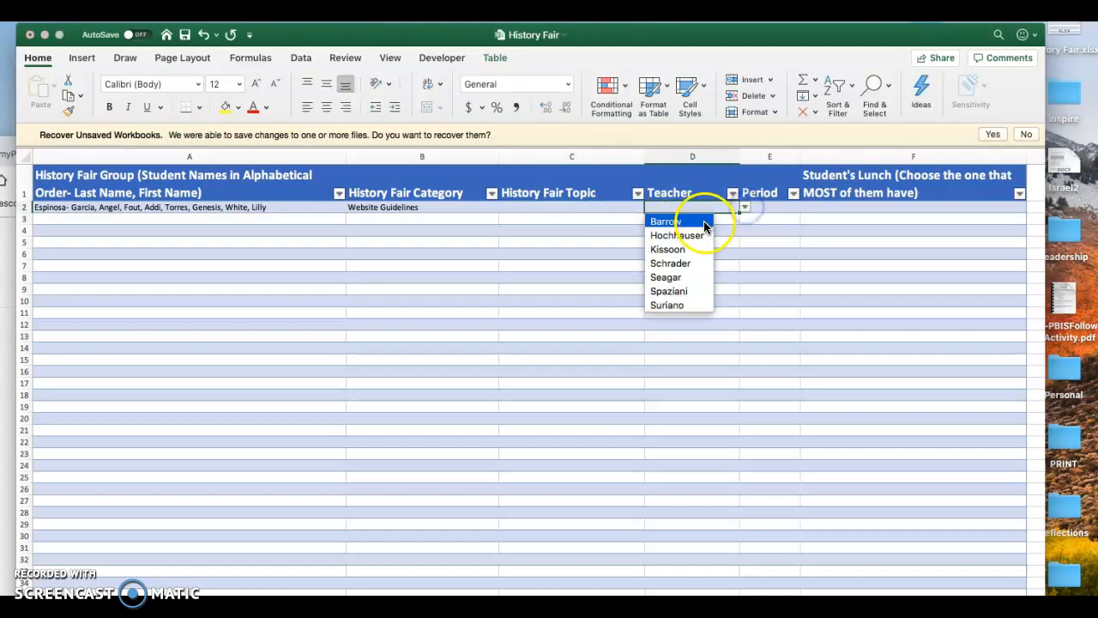
{"action": "left_click", "coordinate": [665, 221]}
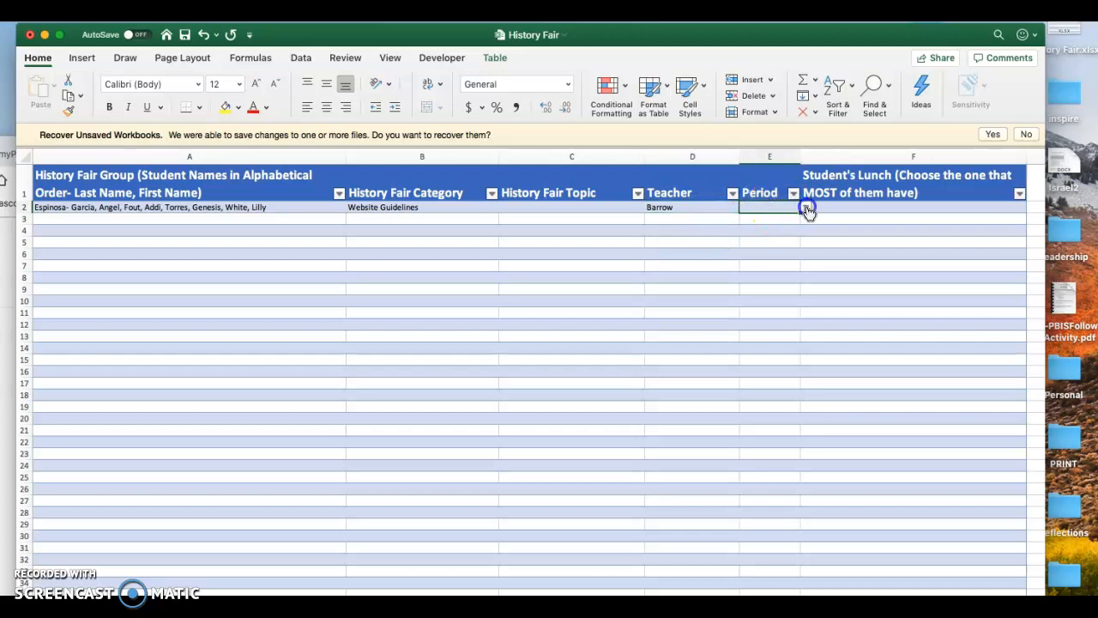
{"action": "type", "text": "6"}
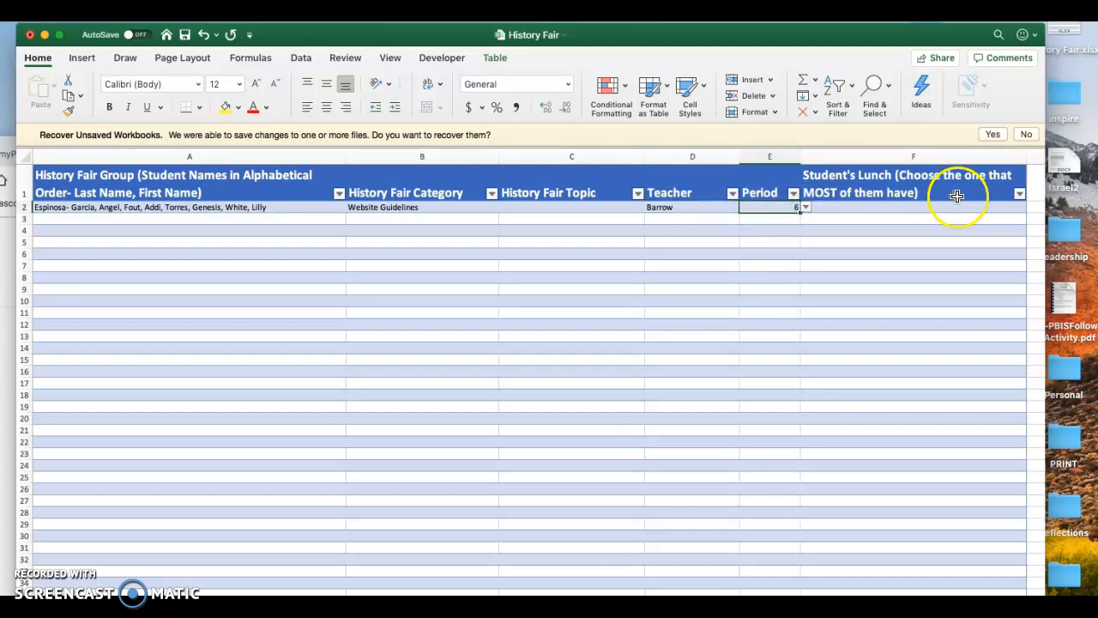
{"action": "left_click", "coordinate": [1019, 194]}
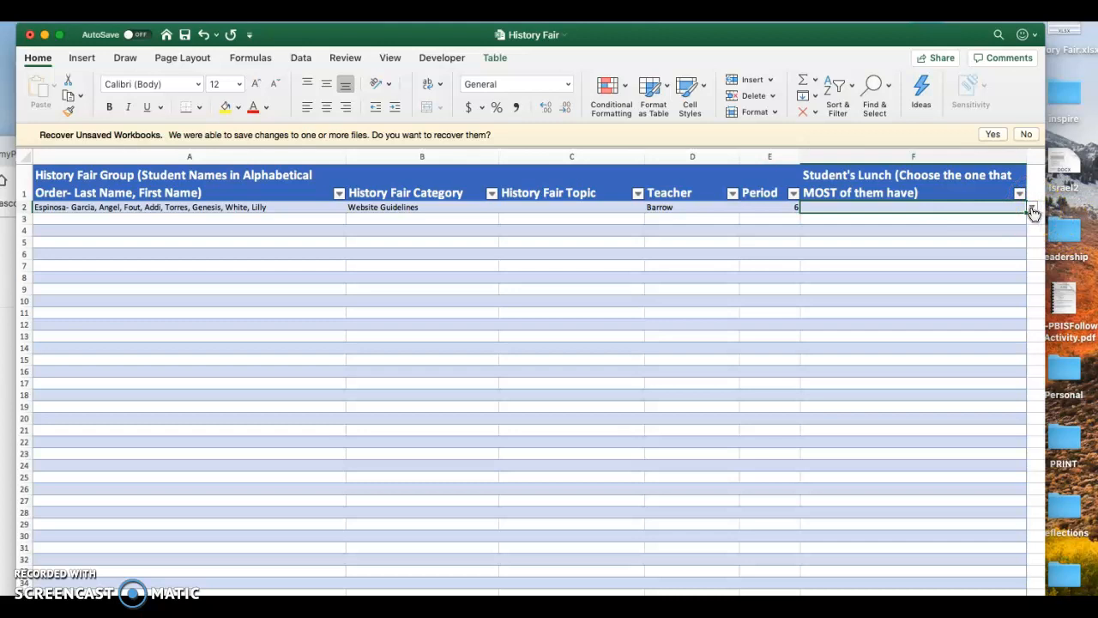
- Choose lunch B from the F2 dropdown, then move to cell A3
{"action": "left_click", "coordinate": [1032, 207]}
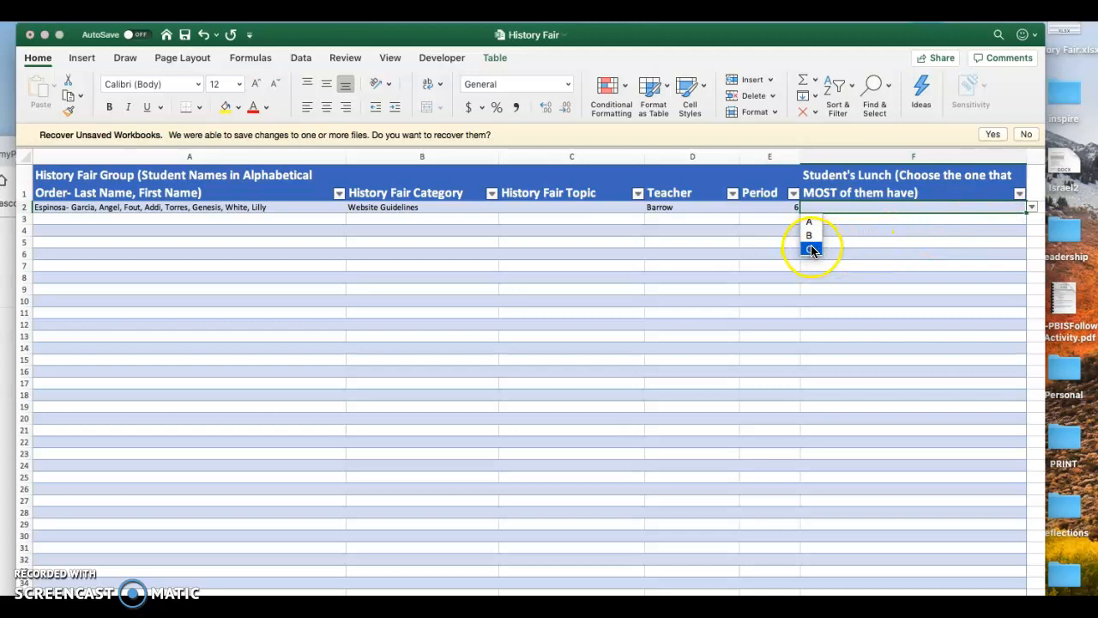
{"action": "left_click", "coordinate": [809, 234]}
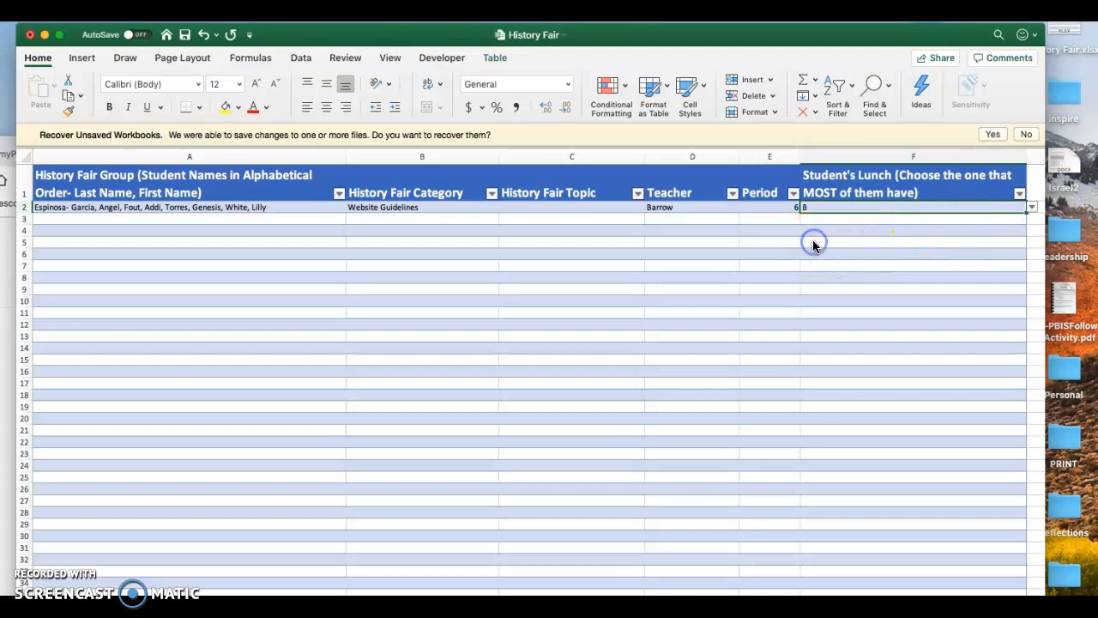
{"action": "left_click", "coordinate": [210, 219]}
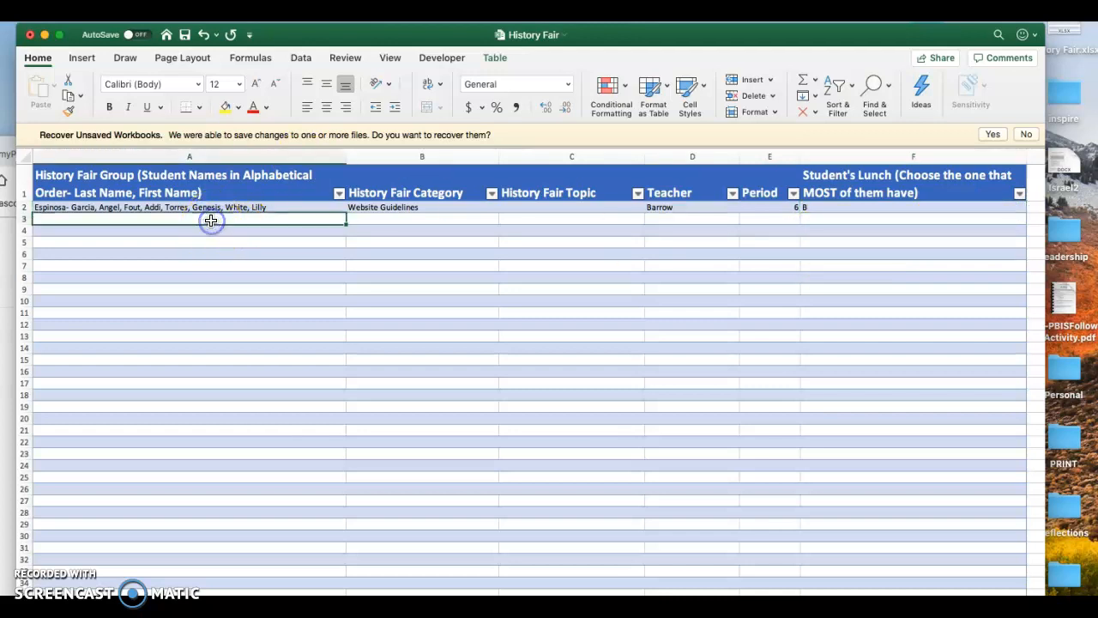